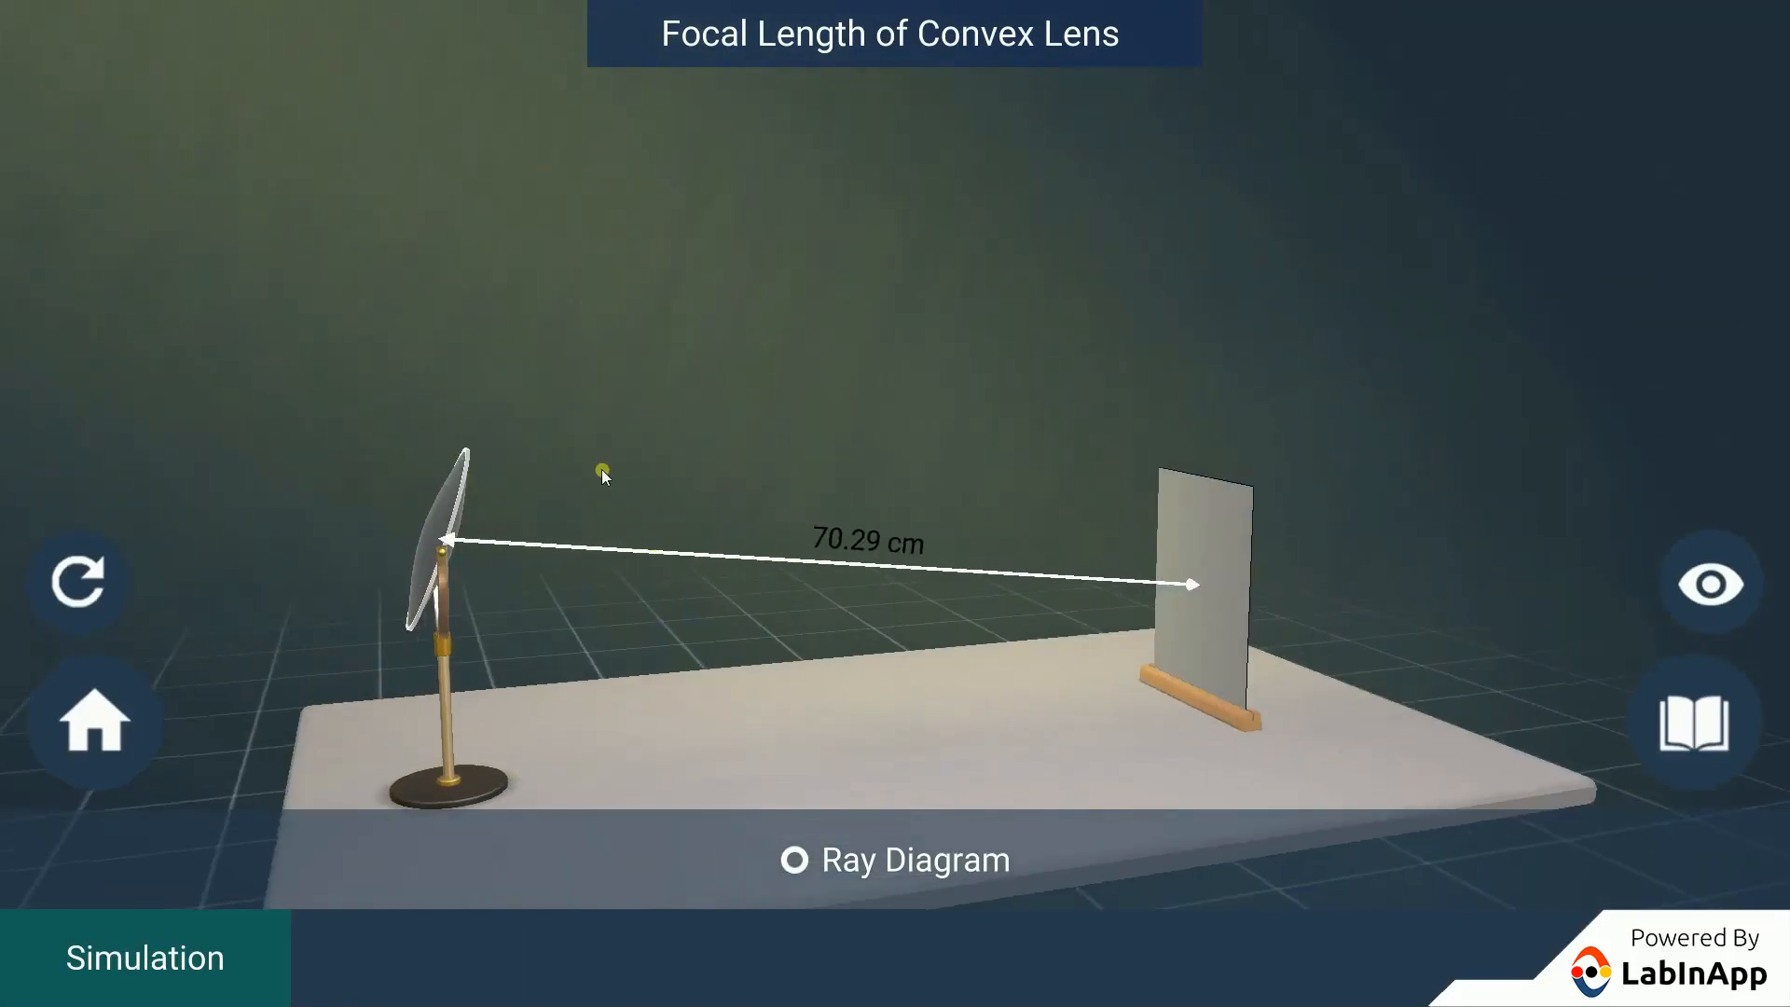
# Step: Turn labels on, toggle the ray diagram on and off, and let the paper burn at 27.85 cm
pyautogui.click(1710, 585)
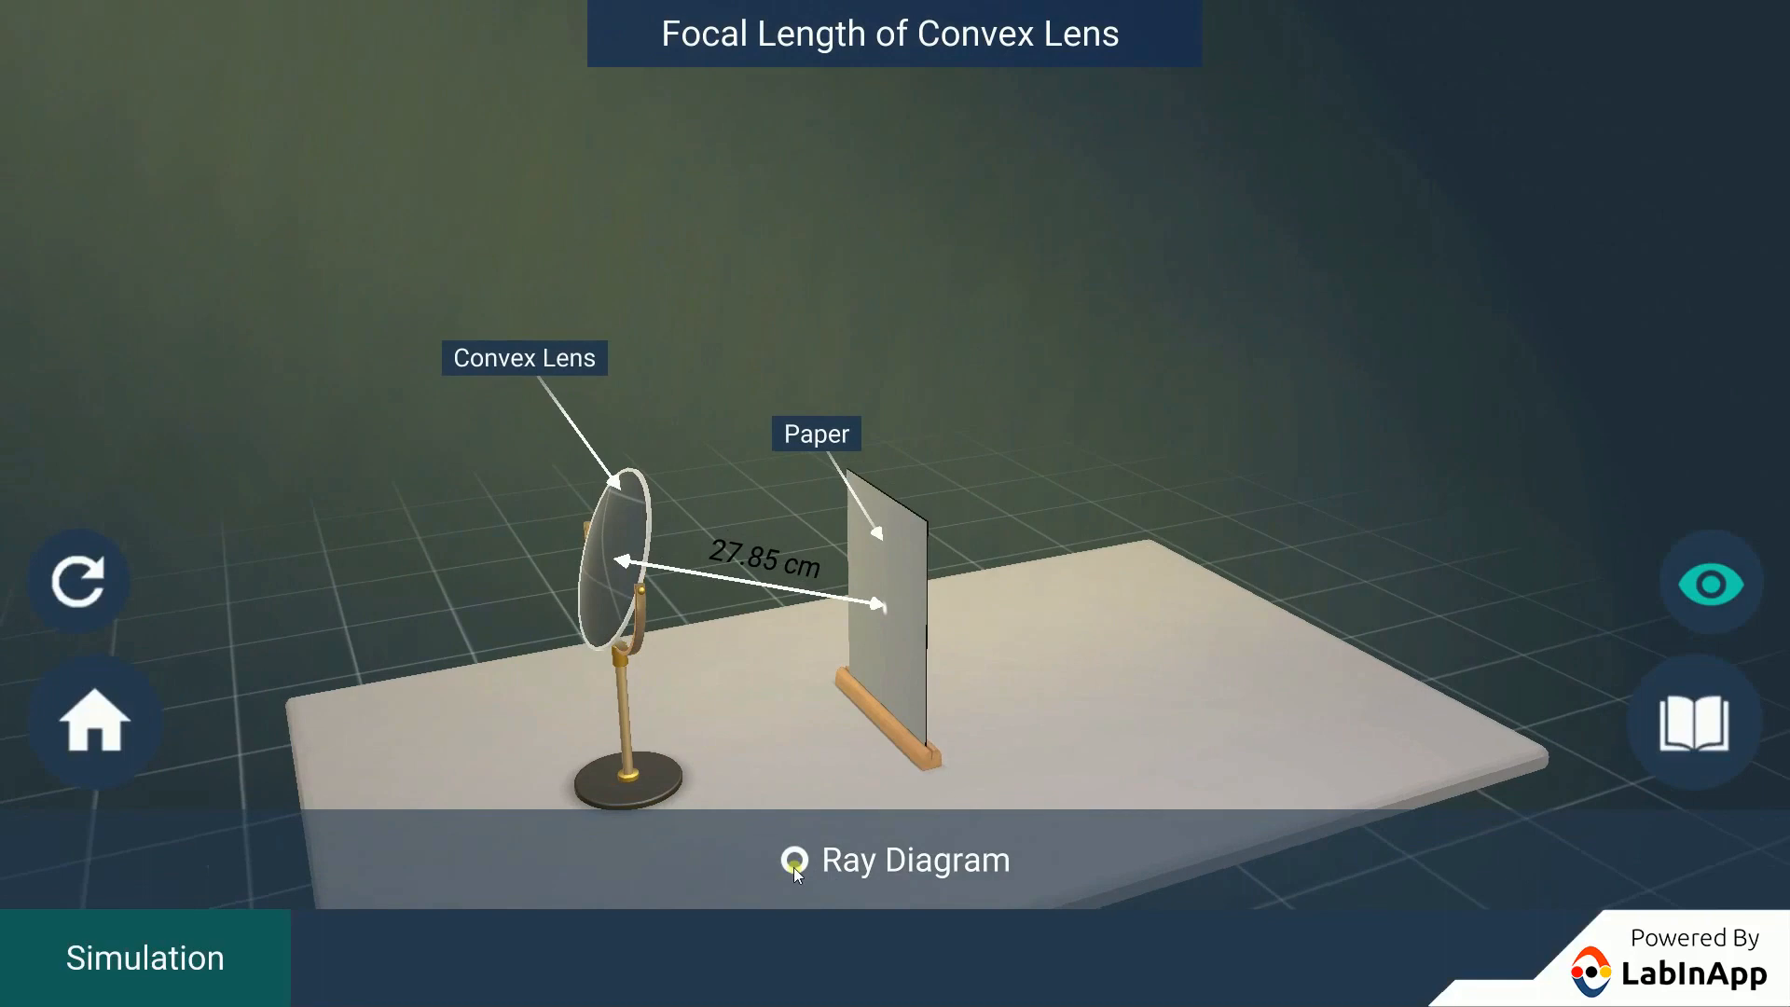
pyautogui.click(795, 859)
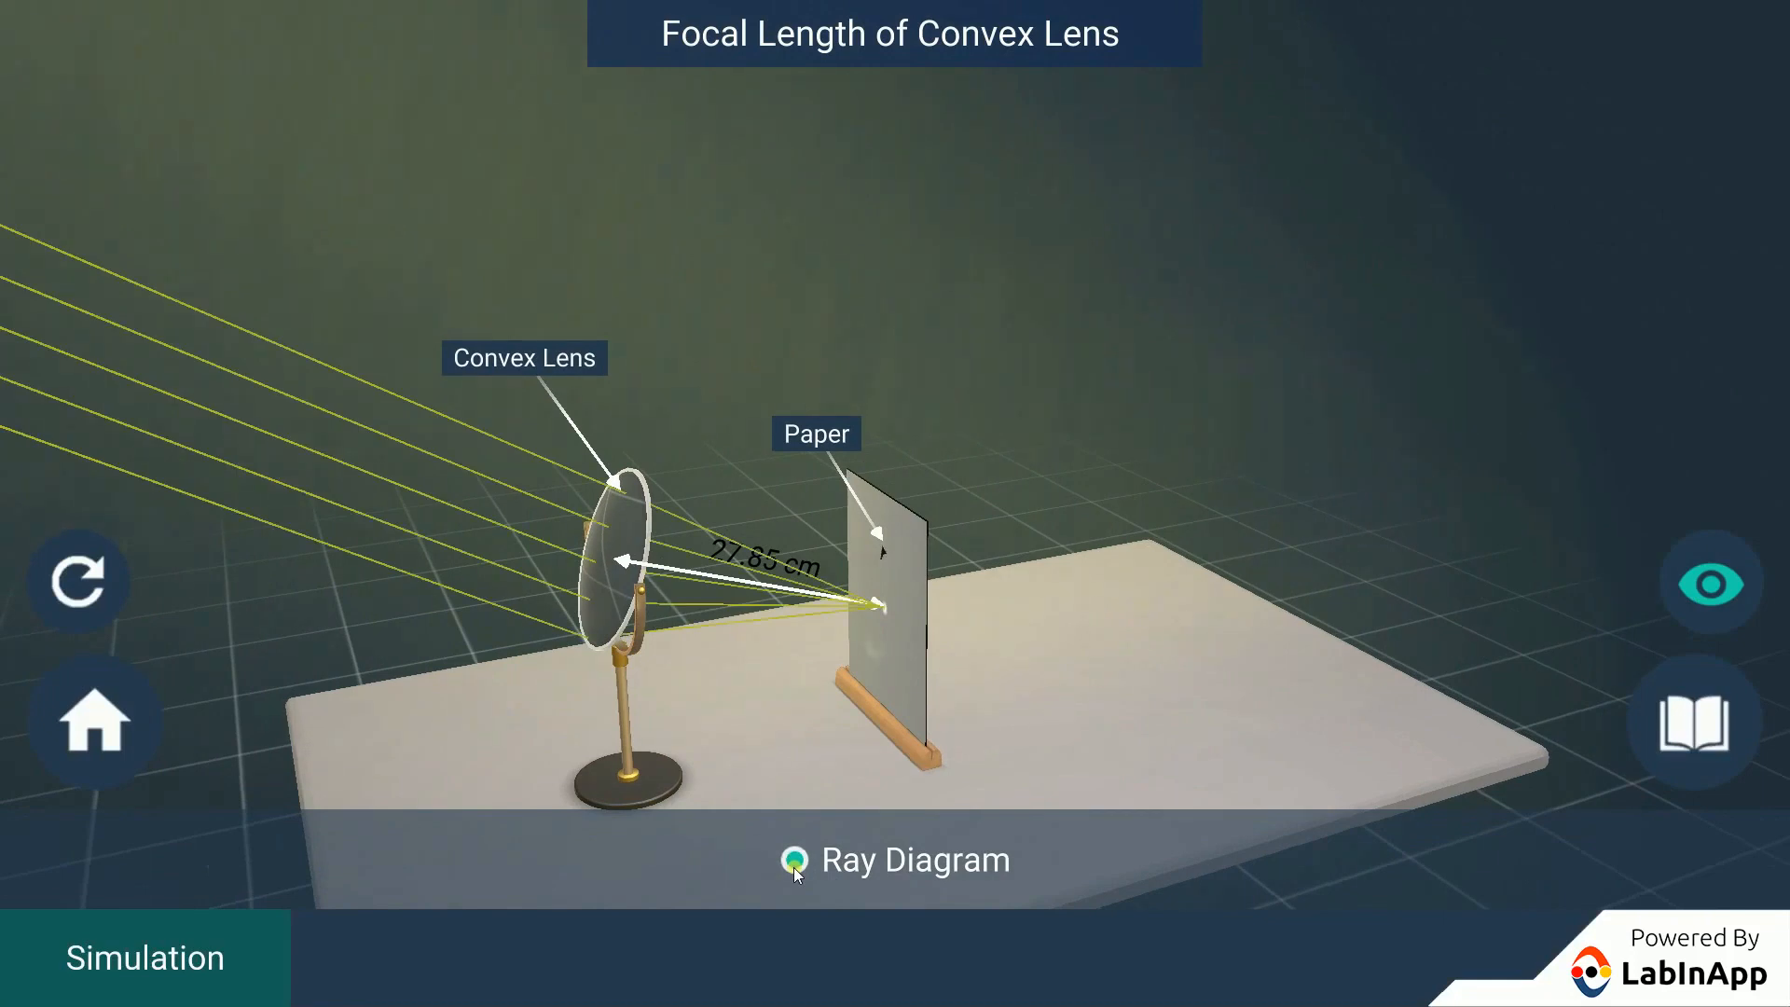
pyautogui.click(795, 861)
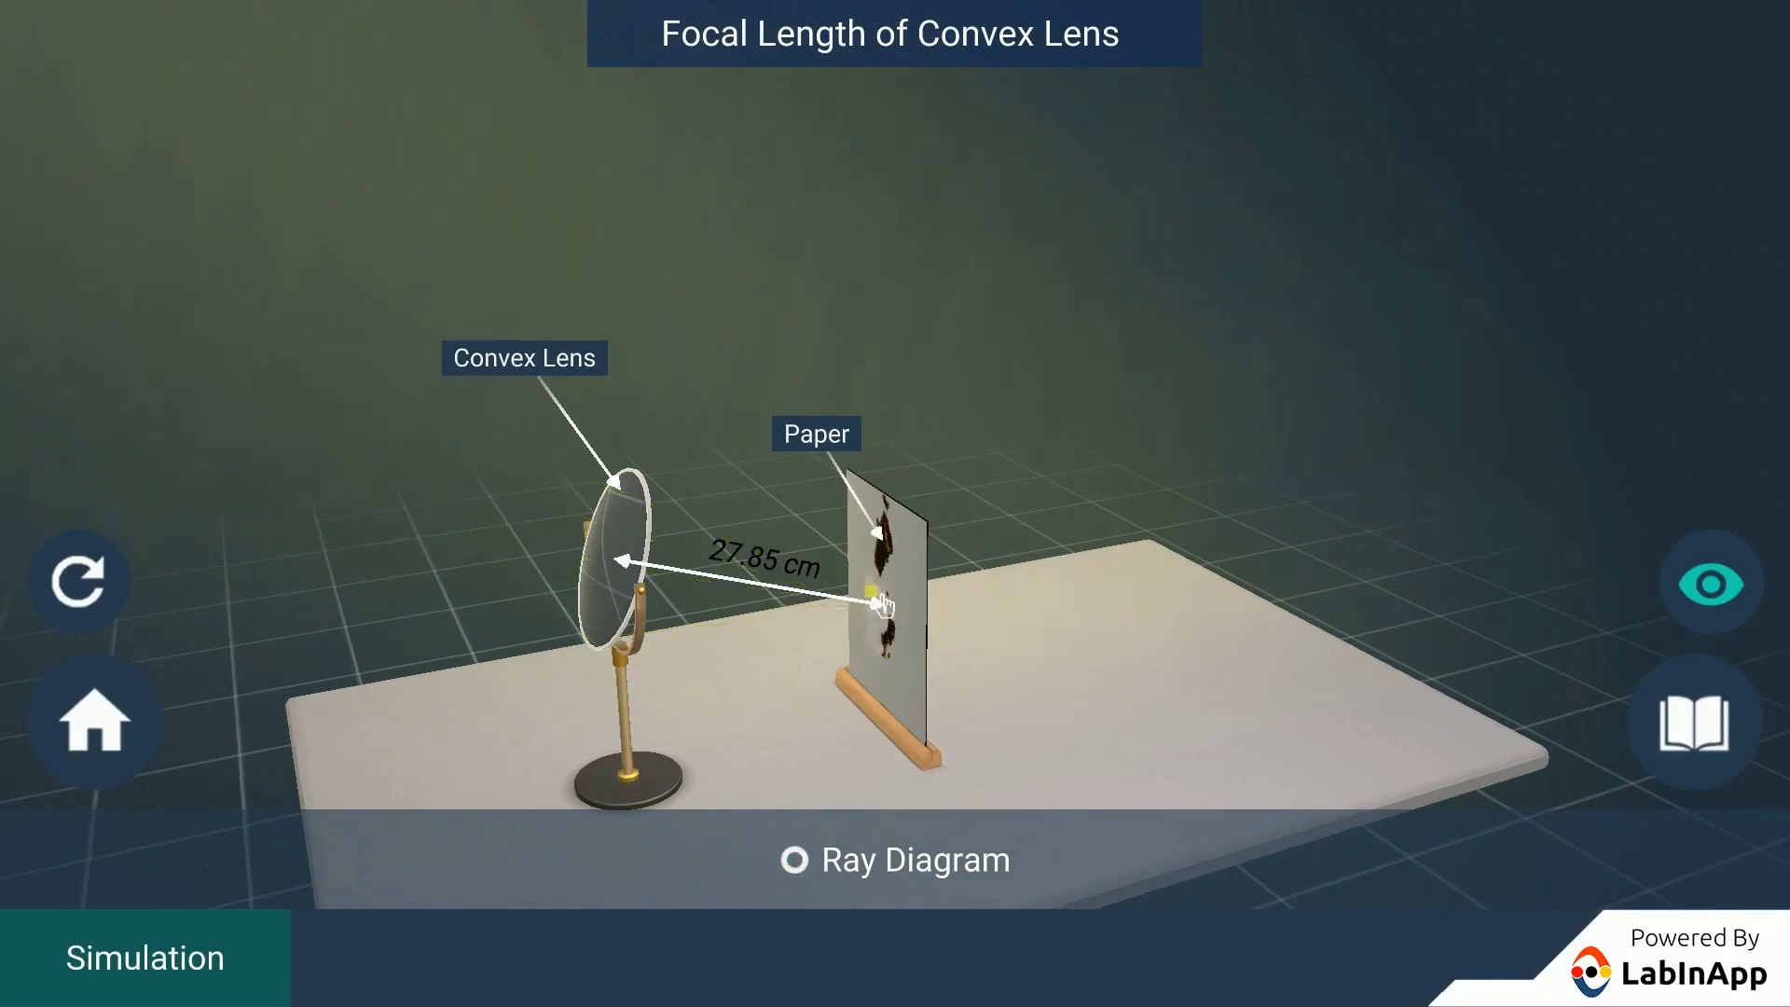
pyautogui.click(1712, 583)
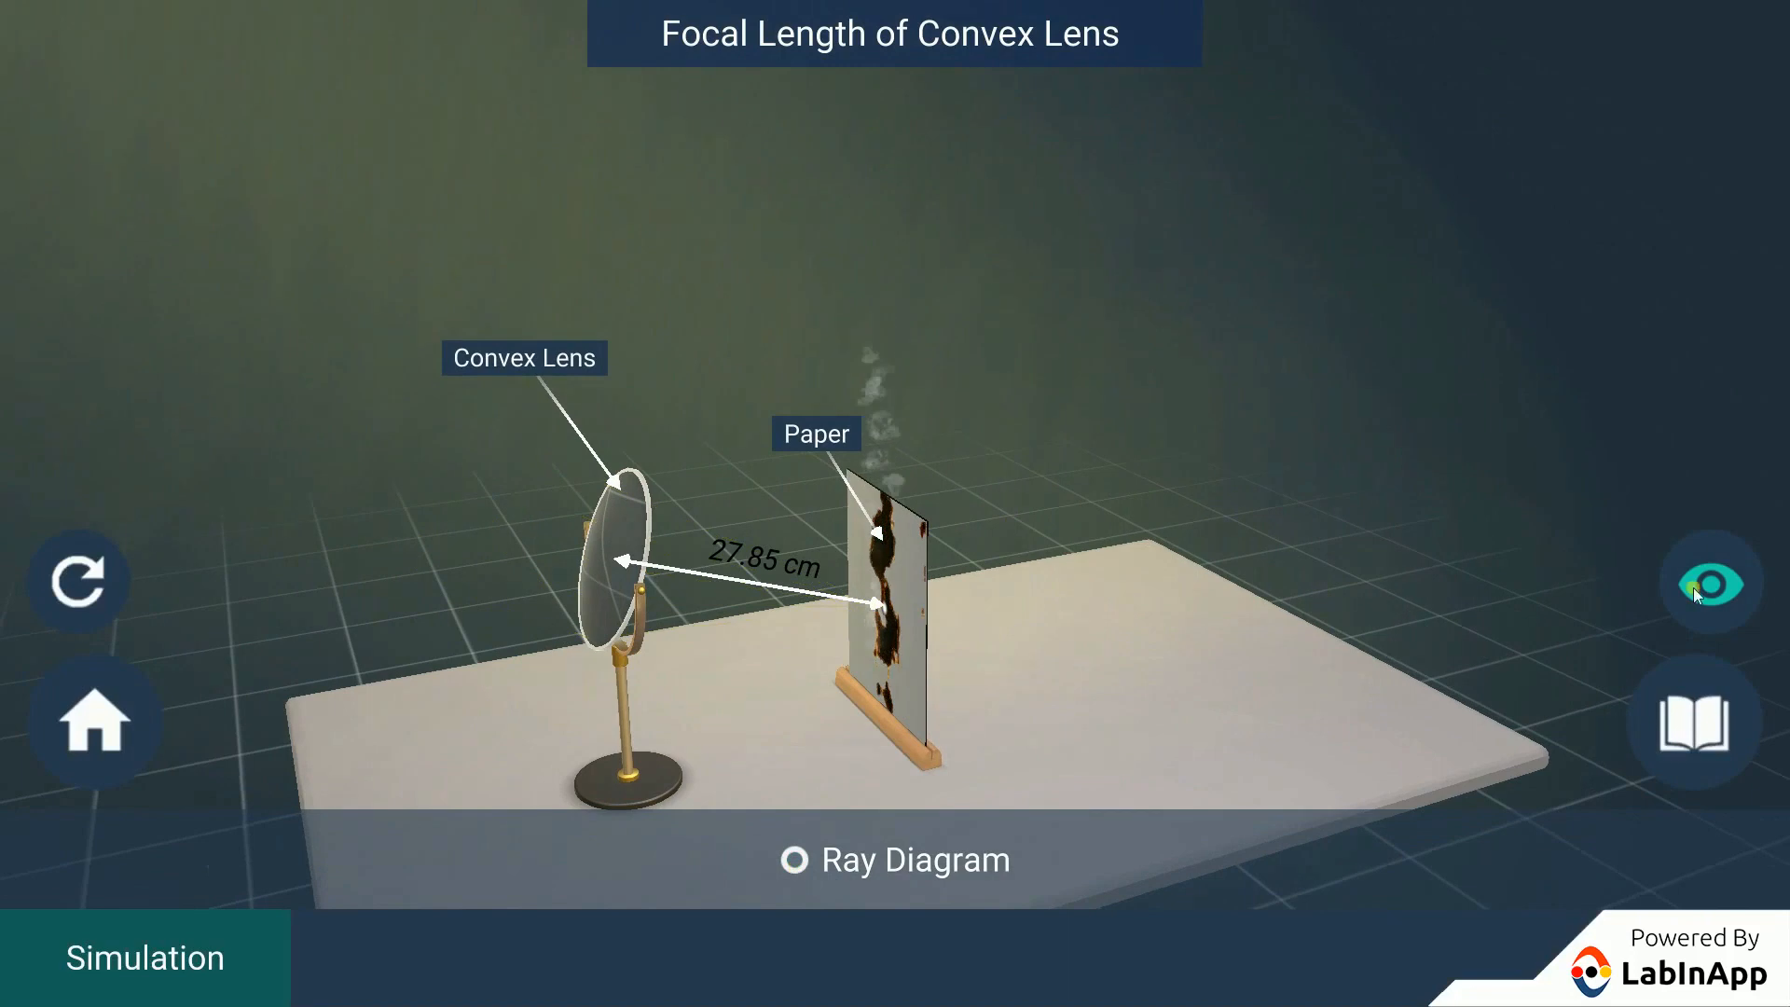
# Step: Hide the Convex Lens and Paper labels and show the converging sunlight rays again
pyautogui.click(1708, 584)
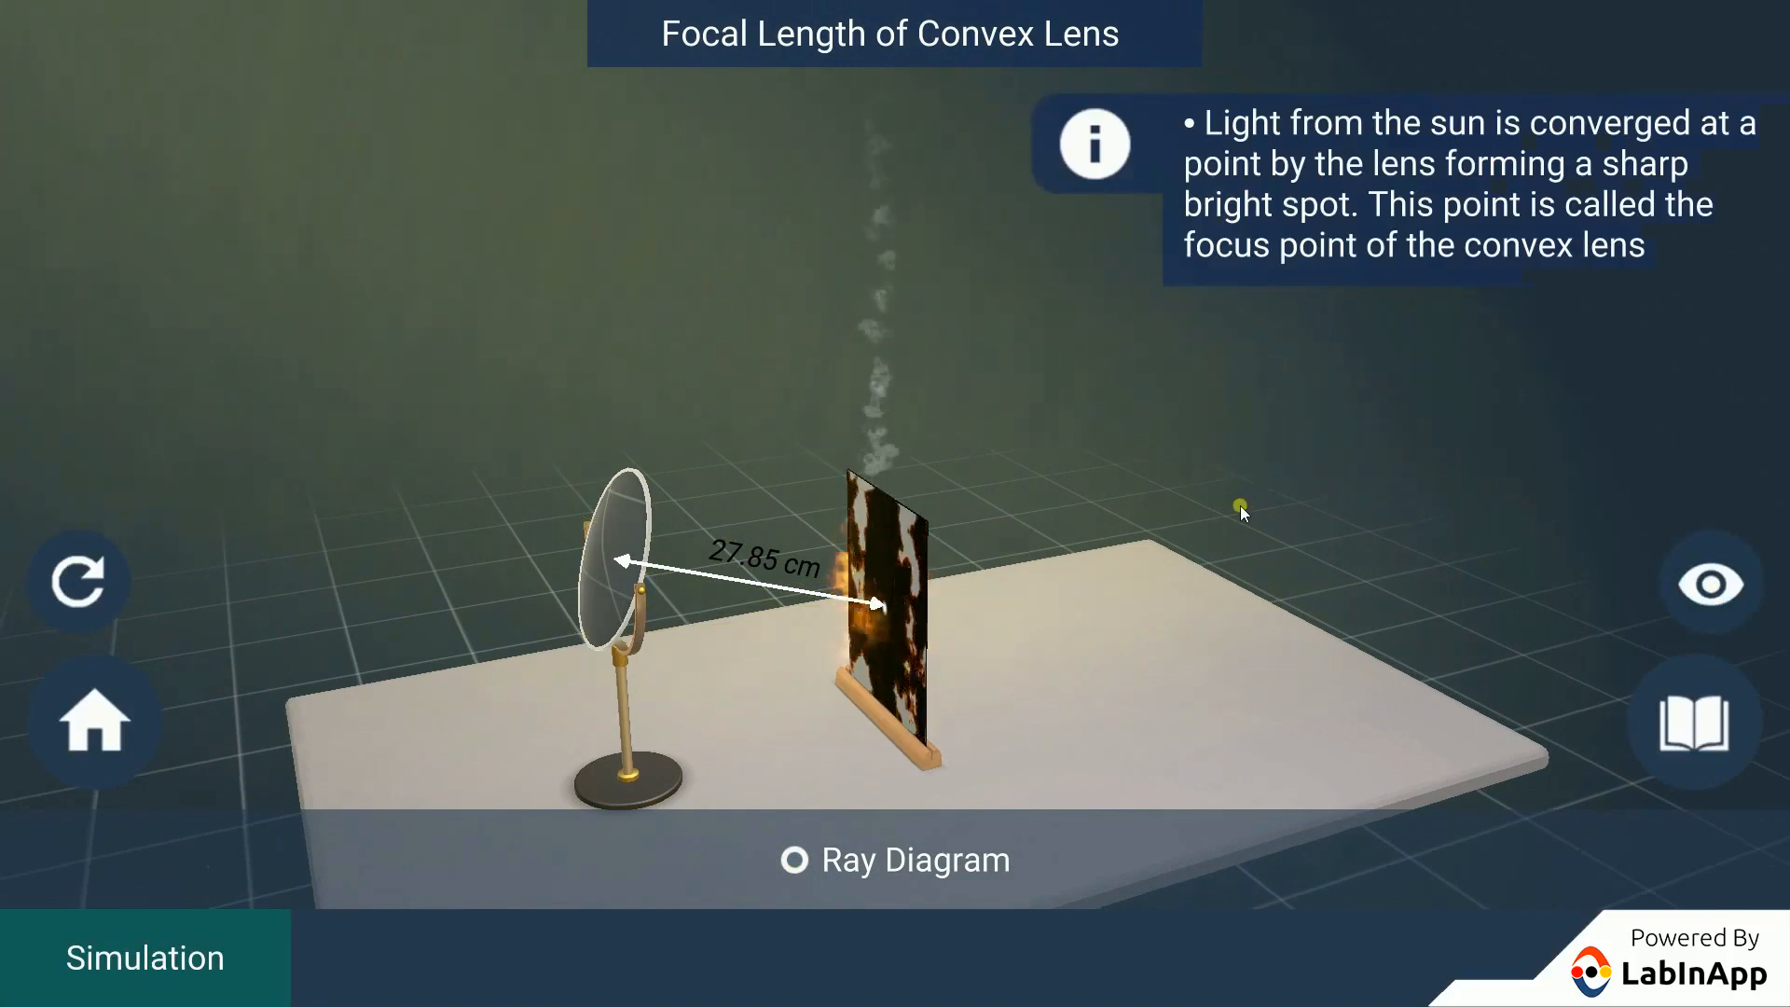
pyautogui.click(793, 860)
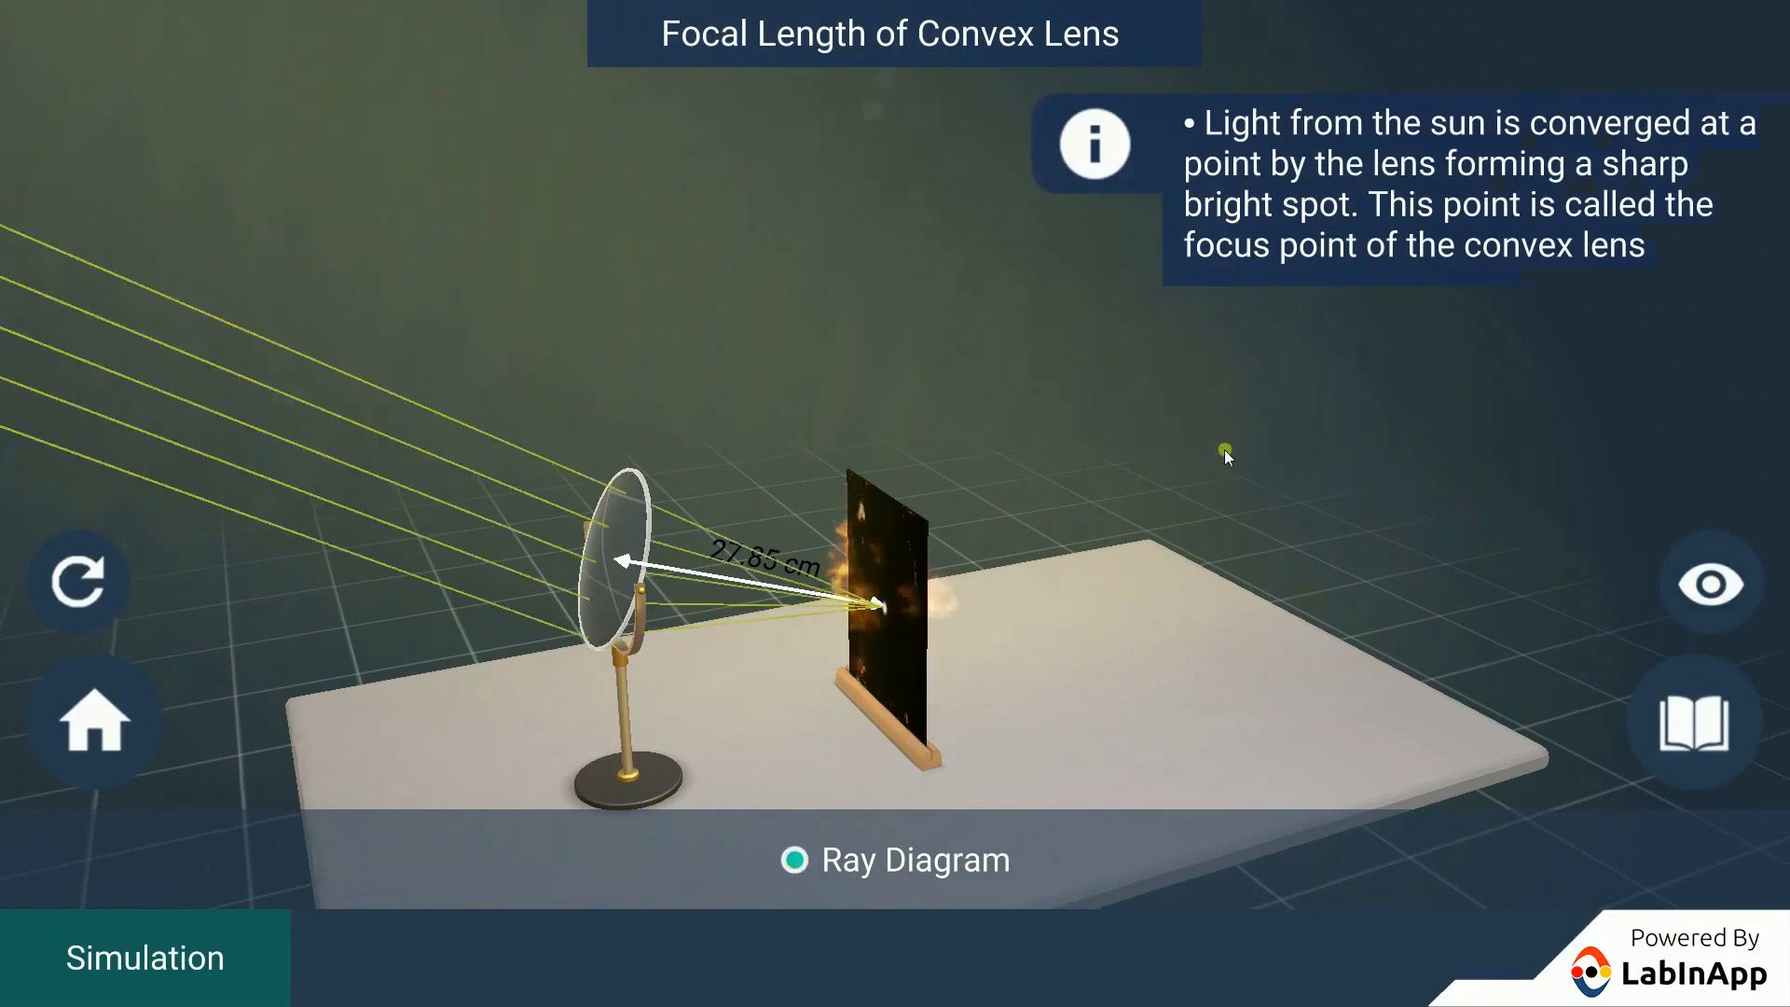